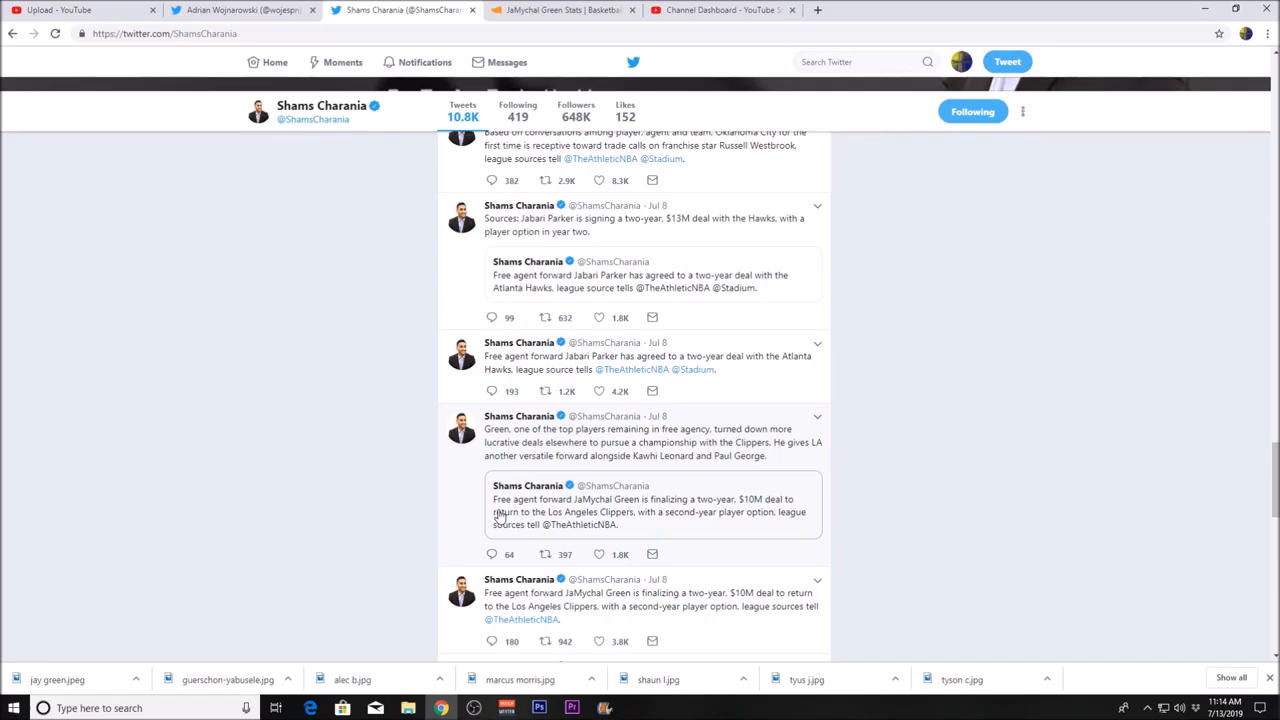
{"action": "mouse_move", "coordinate": [654, 527]}
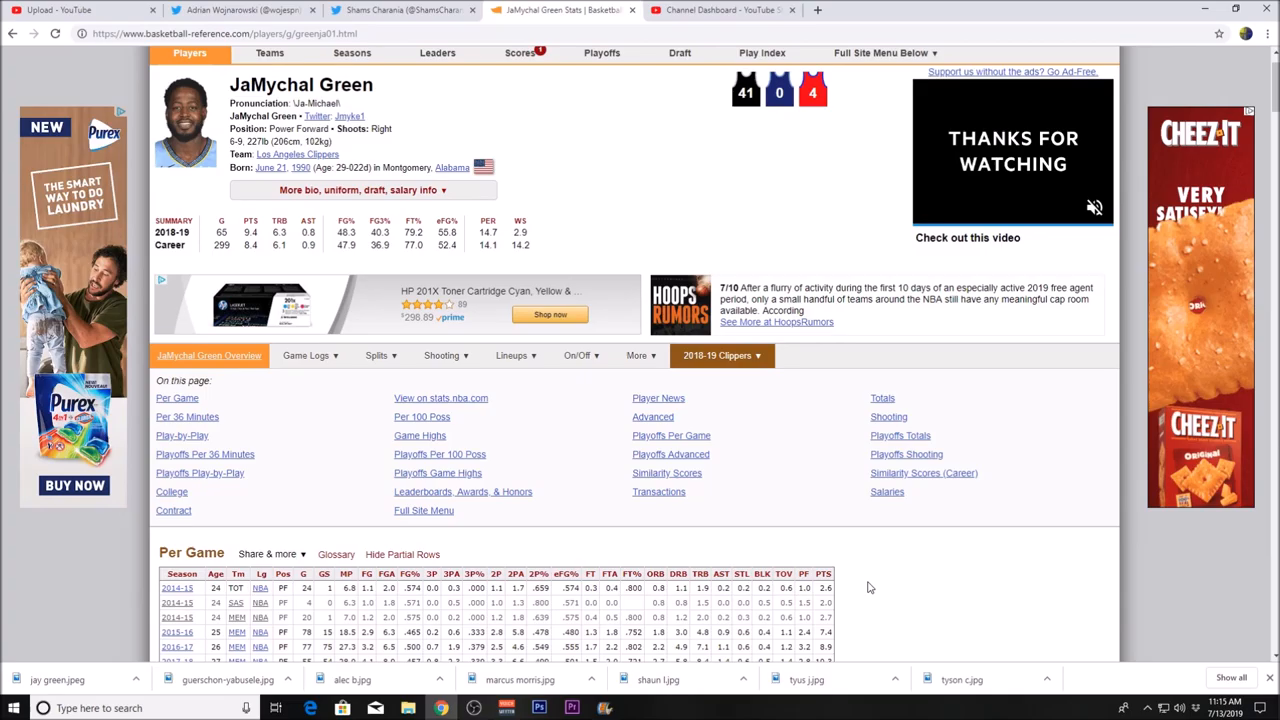
{"action": "scroll", "scroll_direction": "down", "scroll_amount": 3}
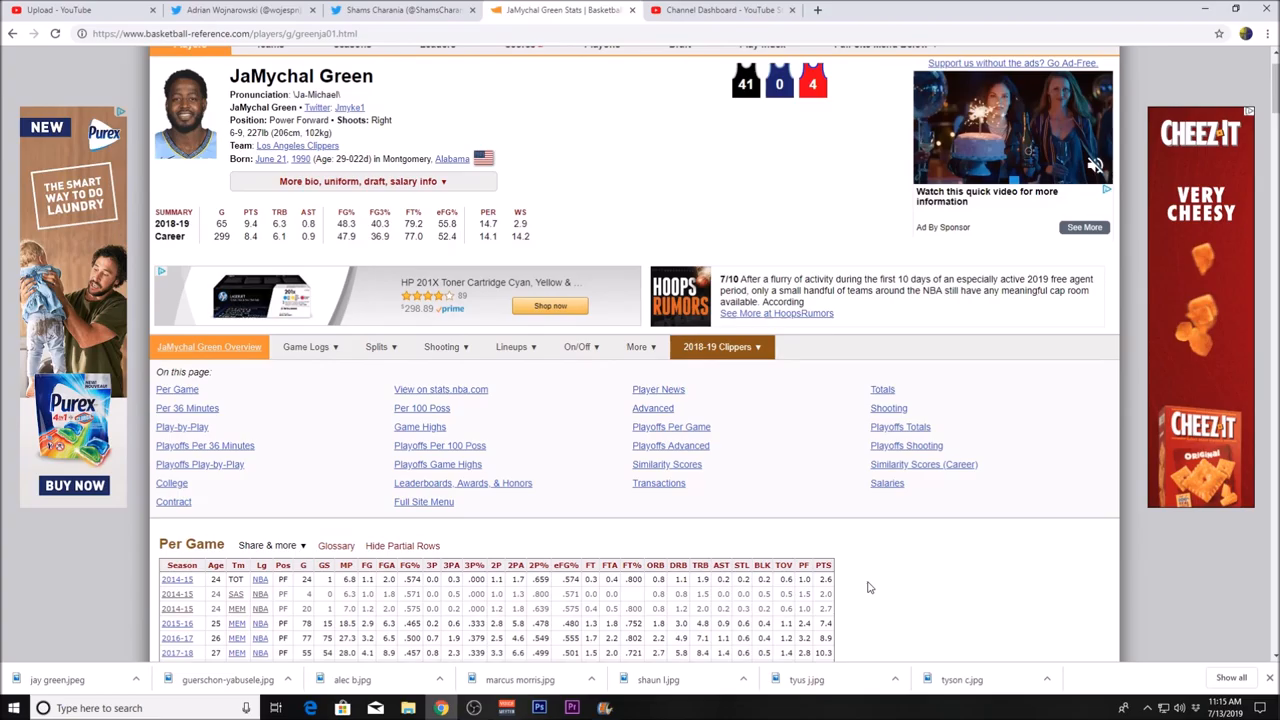
{"action": "scroll", "scroll_direction": "down", "scroll_amount": 3}
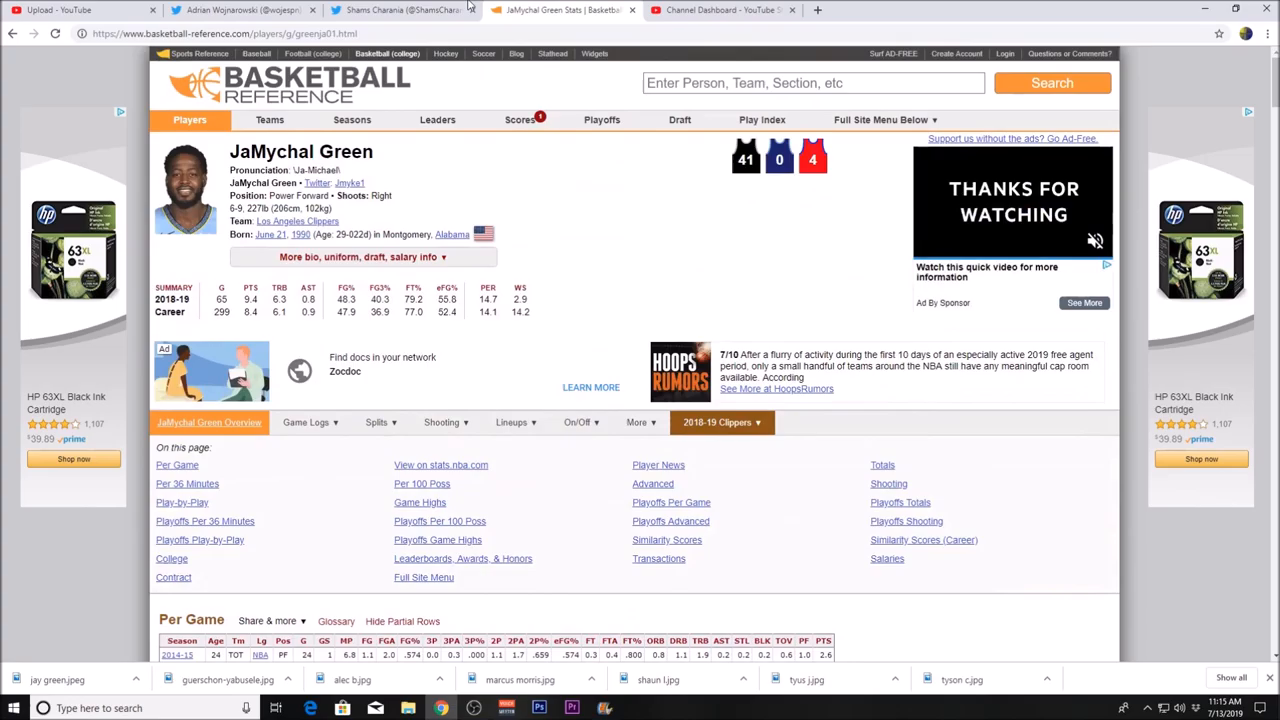
{"action": "scroll", "scroll_direction": "down", "scroll_amount": 3}
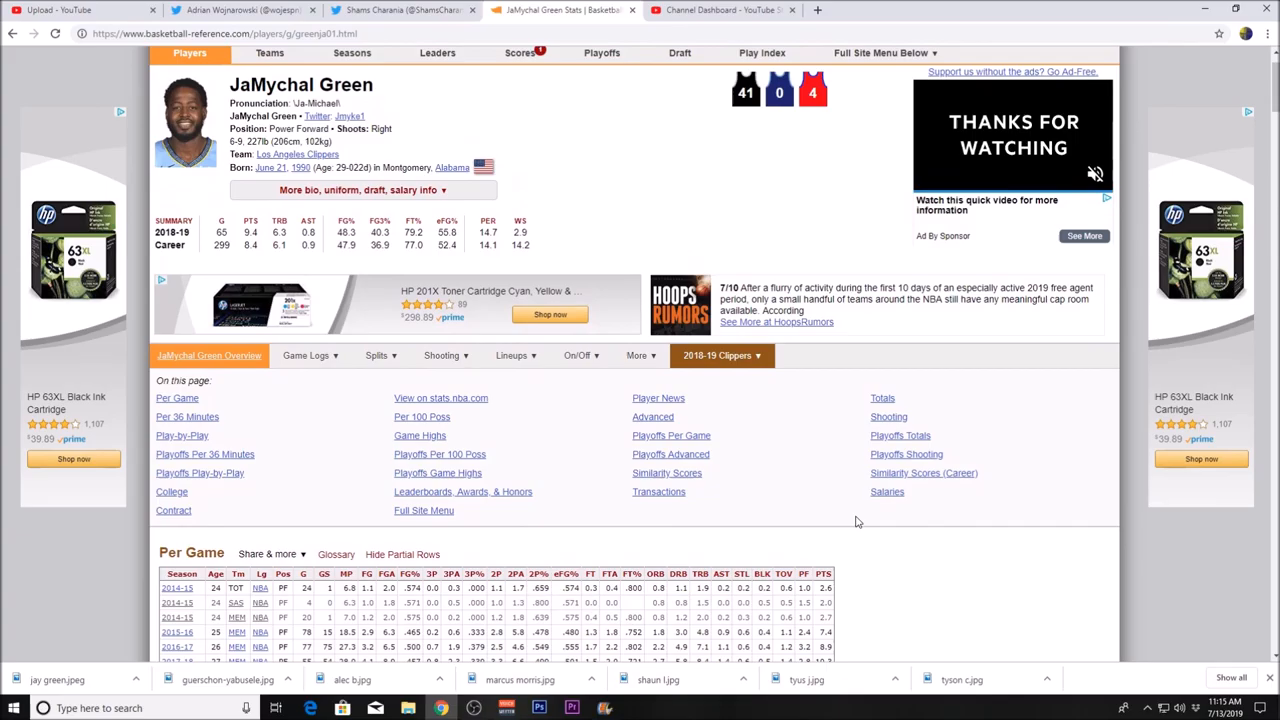
{"action": "scroll", "scroll_direction": "down", "scroll_amount": 3}
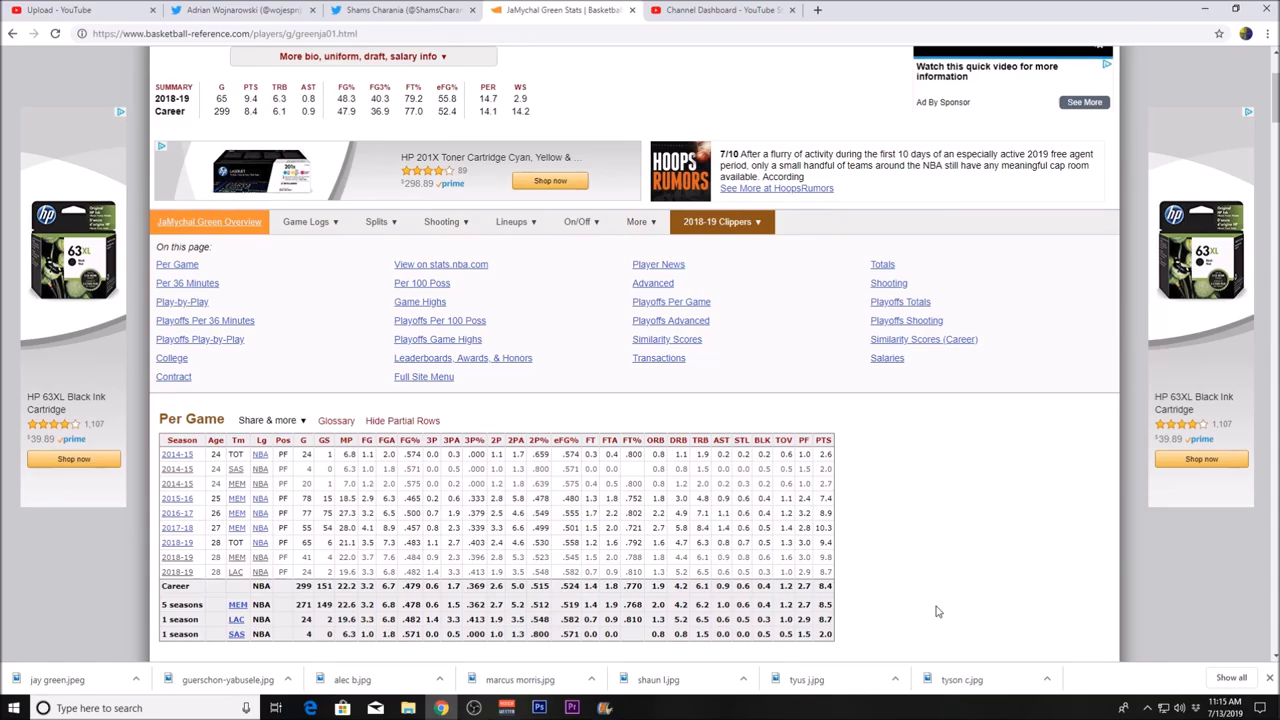